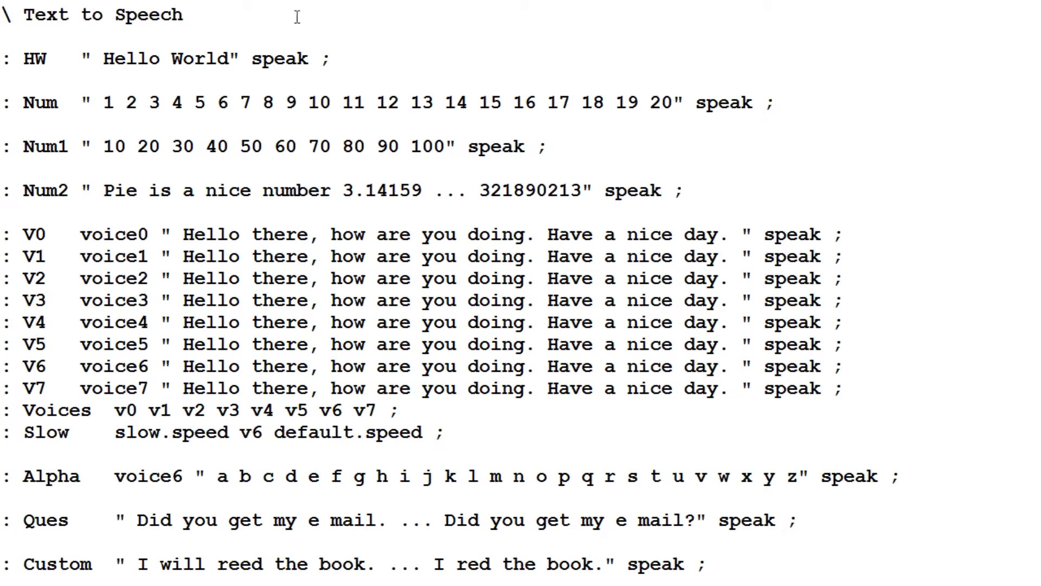
{"action": "mouse_move", "coordinate": [128, 59]}
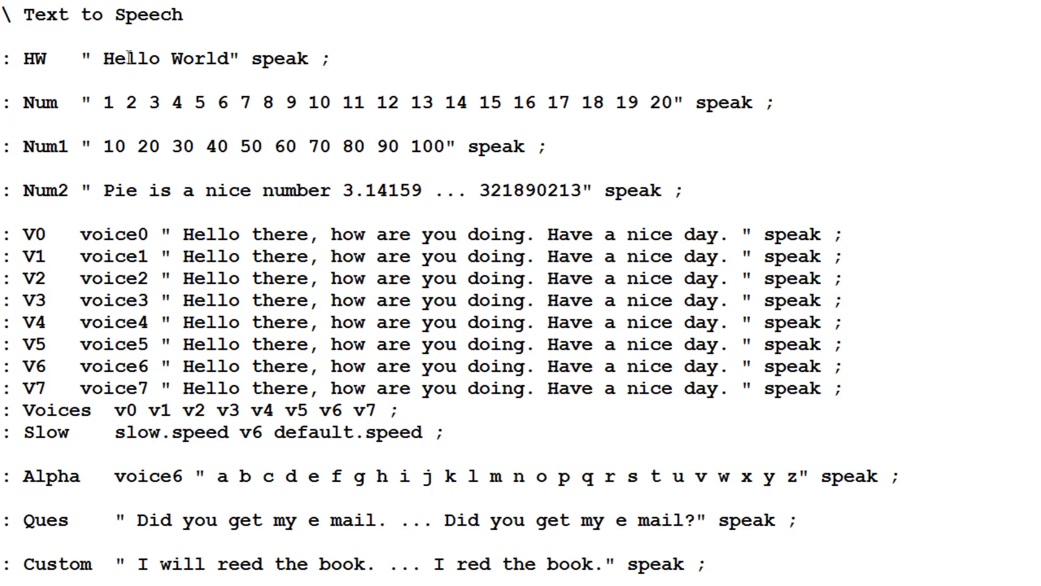
- Review the HW, Num and Num2 definitions in the listing, including speak, 3.14159 and 321890213
{"action": "left_click", "coordinate": [25, 58]}
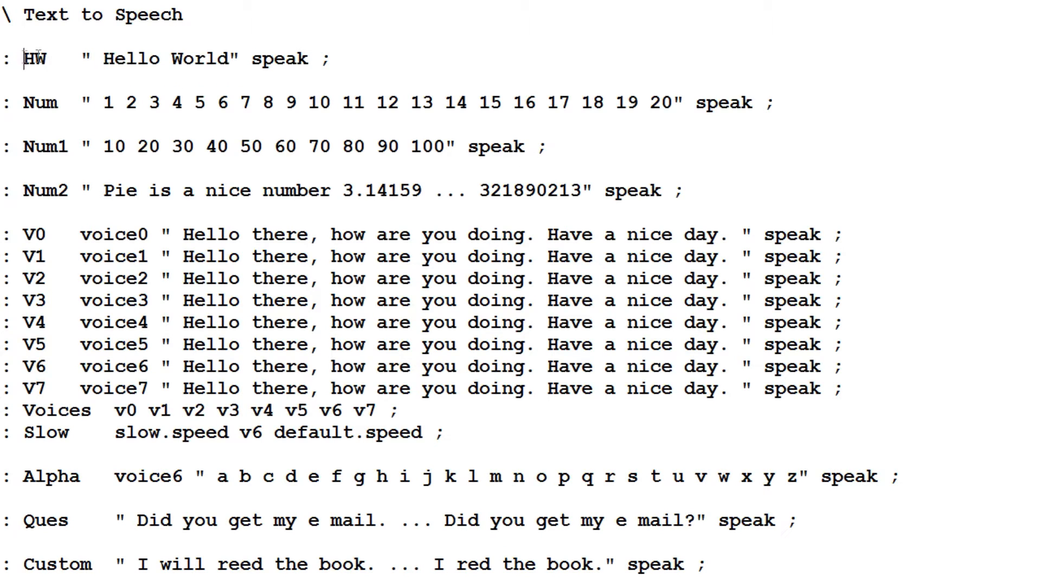
{"action": "double_click", "coordinate": [35, 58]}
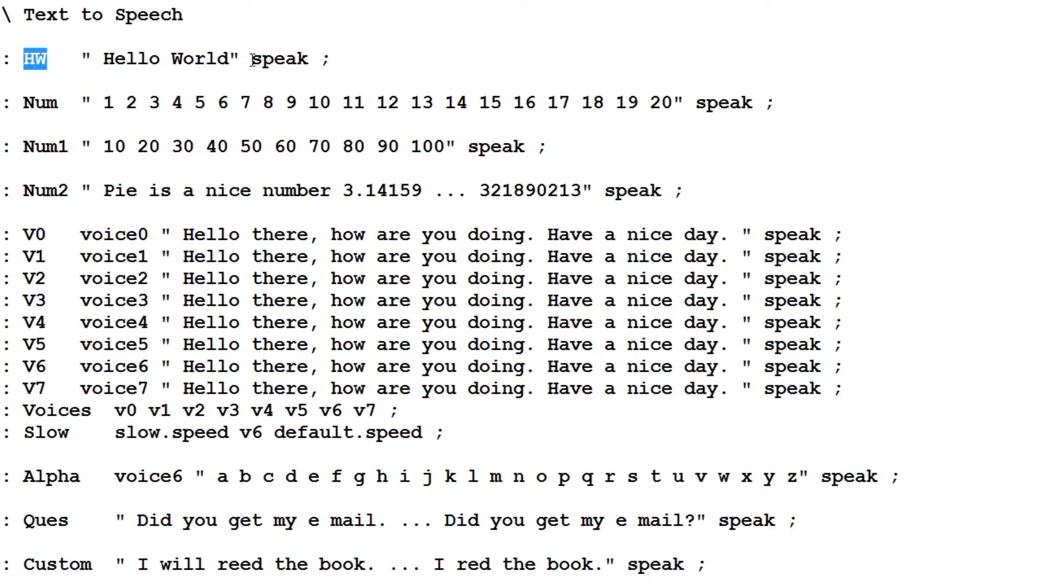
{"action": "double_click", "coordinate": [280, 59]}
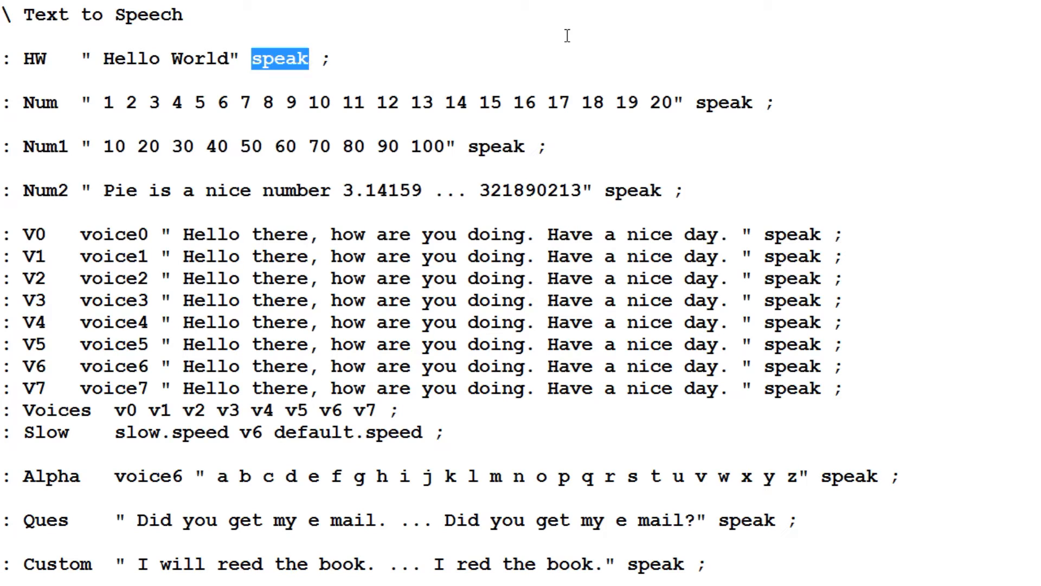
{"action": "mouse_move", "coordinate": [279, 112]}
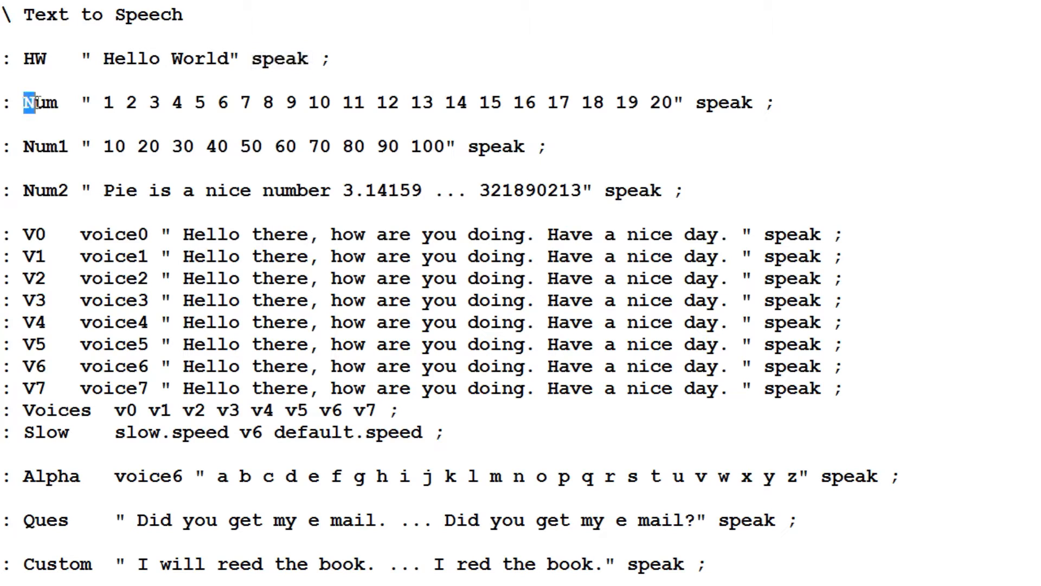
{"action": "double_click", "coordinate": [37, 102]}
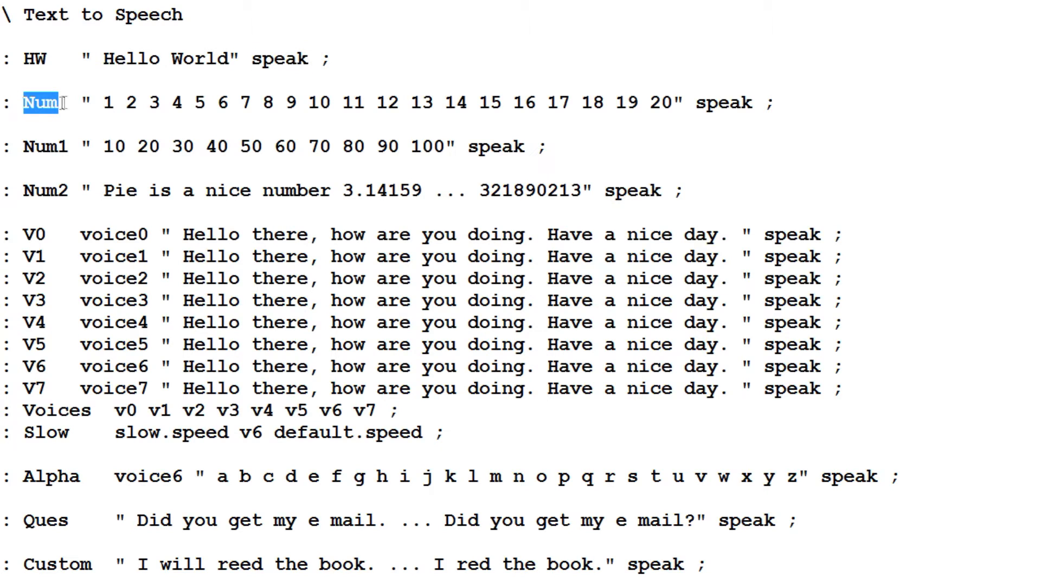
{"action": "double_click", "coordinate": [43, 147]}
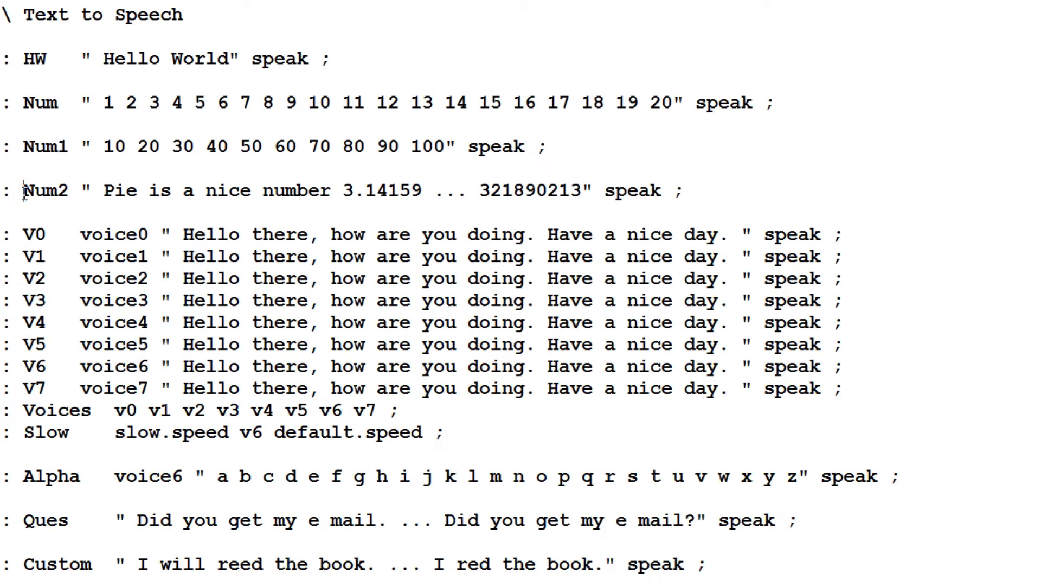
{"action": "double_click", "coordinate": [46, 191]}
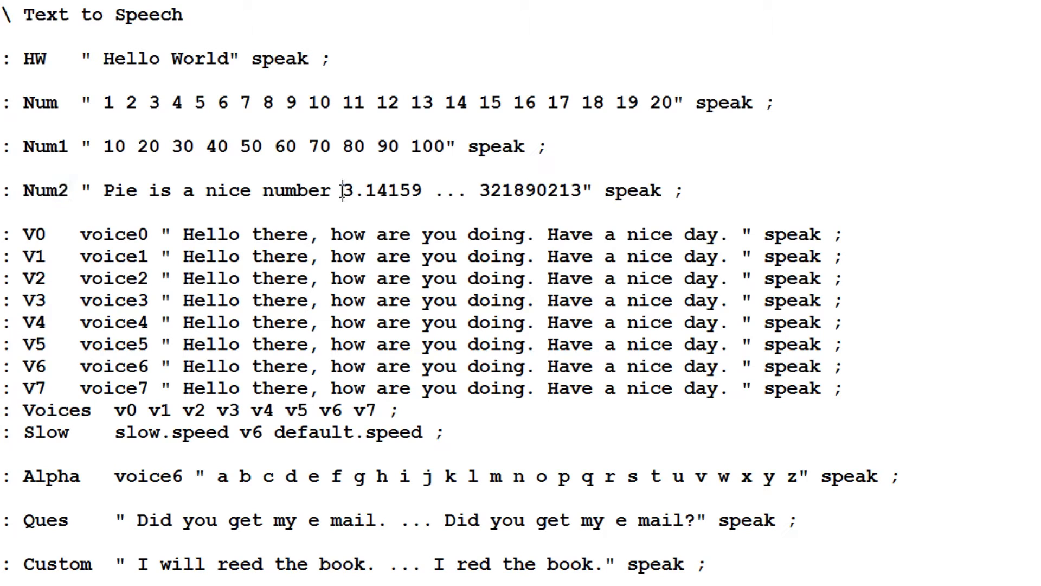
{"action": "double_click", "coordinate": [381, 191]}
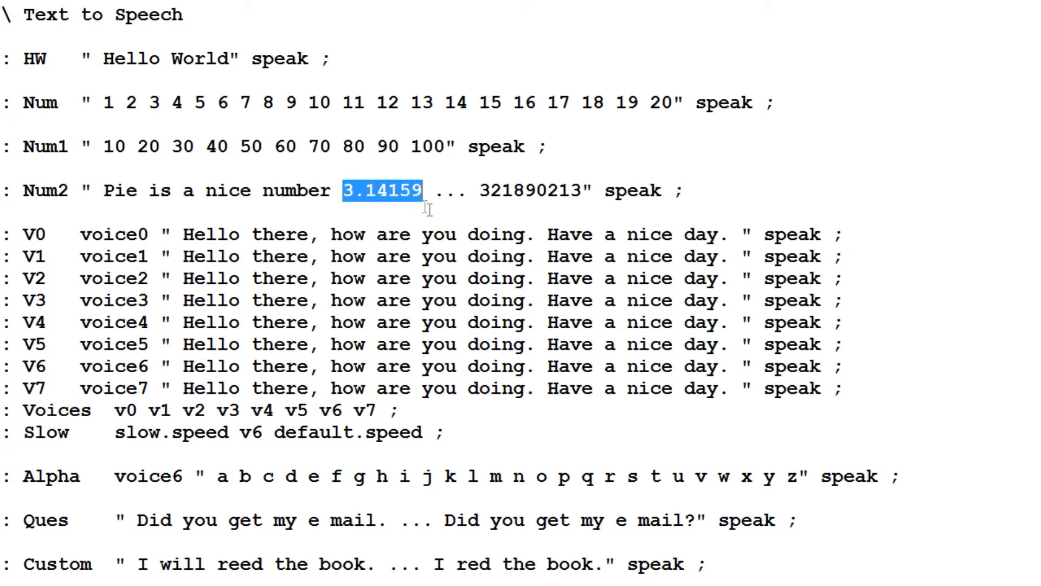
{"action": "mouse_move", "coordinate": [420, 240]}
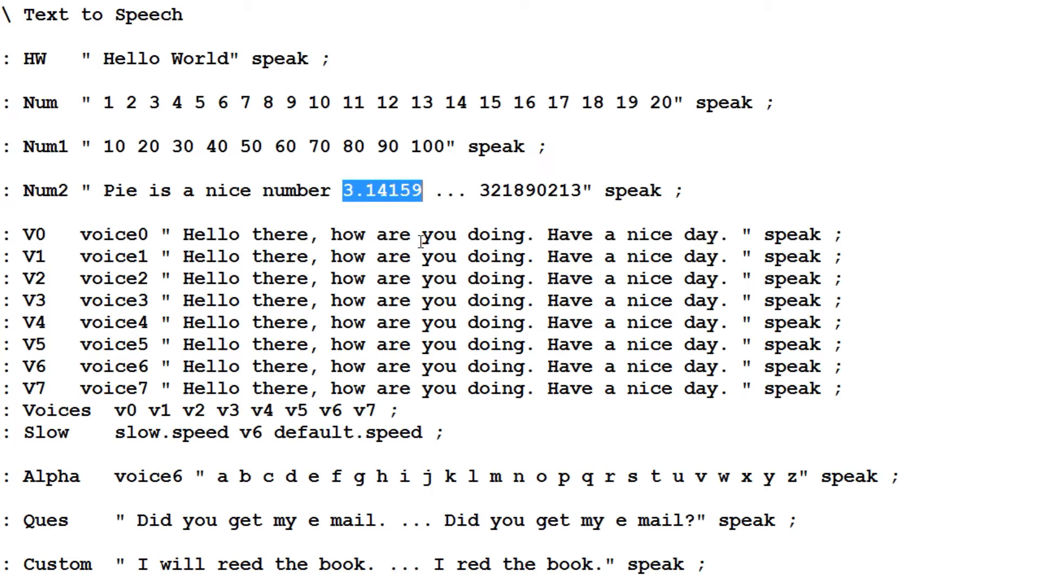
{"action": "left_click", "coordinate": [439, 191]}
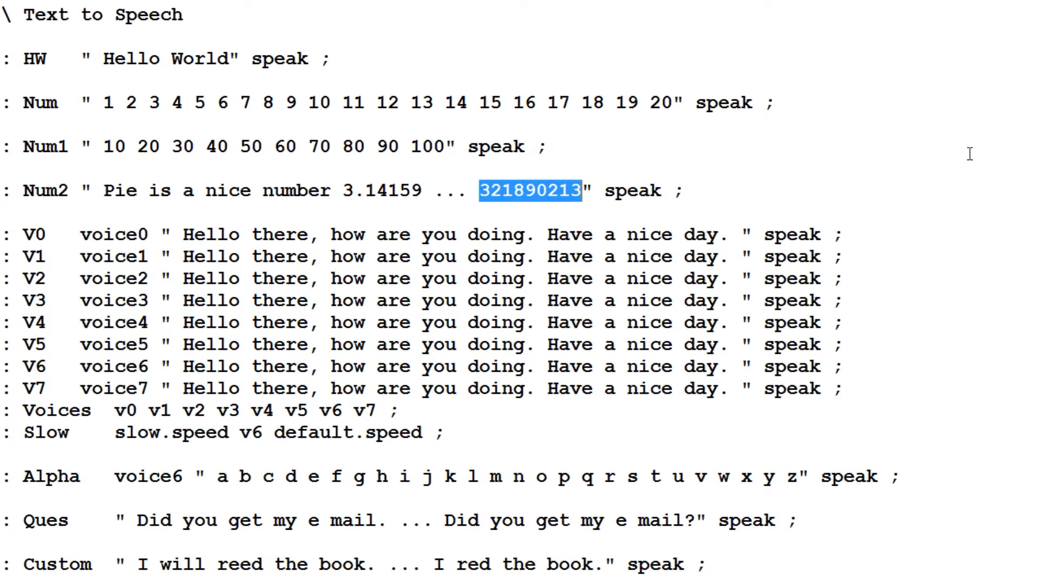
{"action": "mouse_move", "coordinate": [7, 234]}
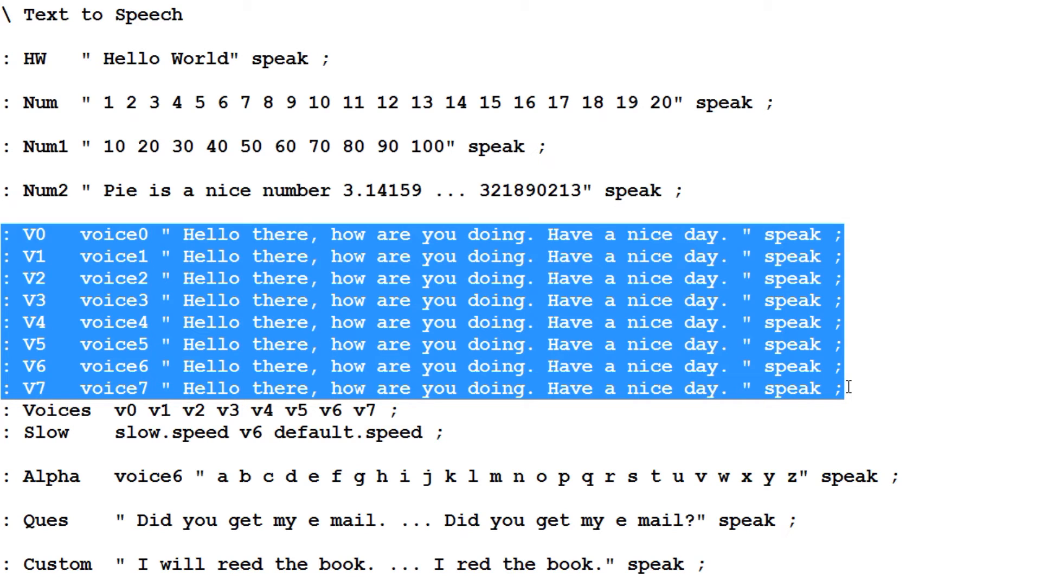
{"action": "mouse_move", "coordinate": [359, 385]}
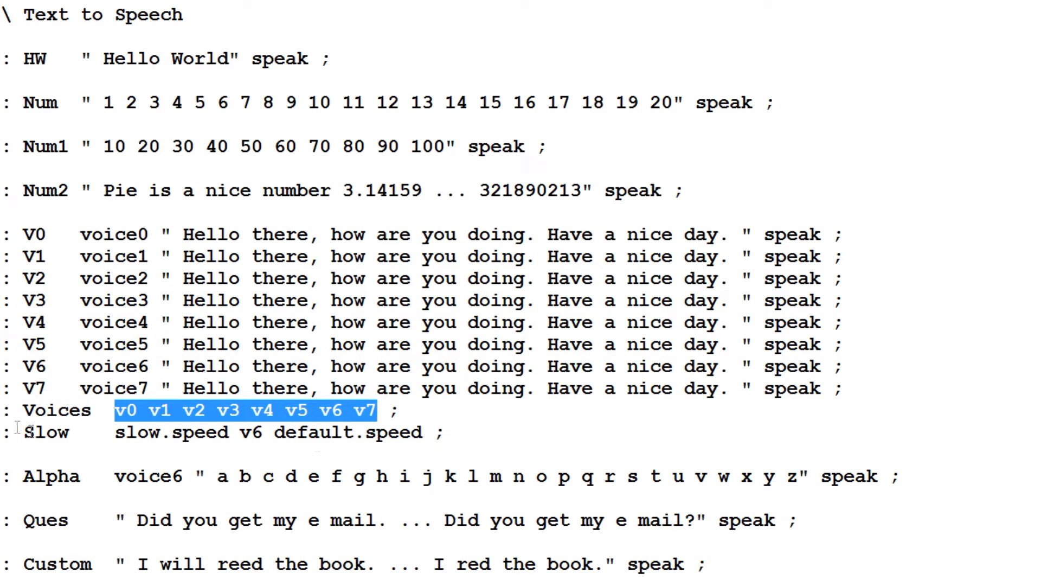
- Review the Slow, Alpha, Ques and Custom definitions (noting 'reed' vs 'red'), then follow VOICES and SLOW answering ok
{"action": "double_click", "coordinate": [46, 433]}
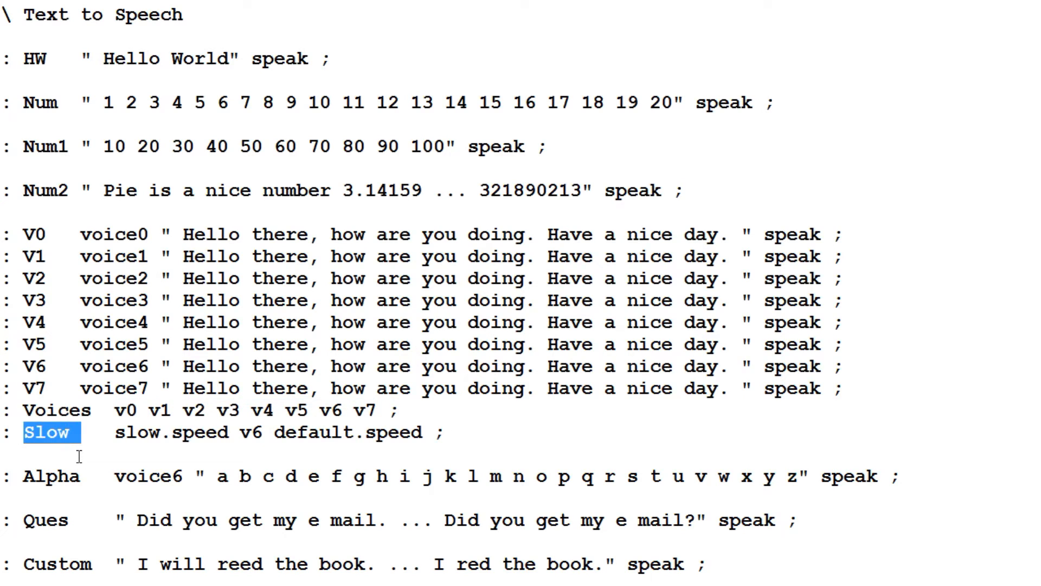
{"action": "left_click", "coordinate": [30, 475]}
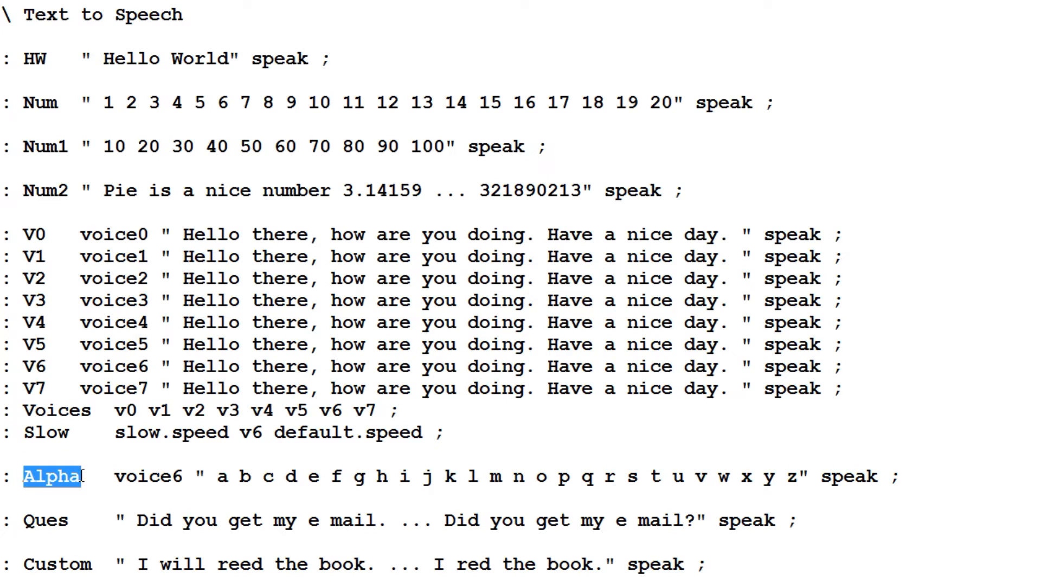
{"action": "double_click", "coordinate": [46, 520]}
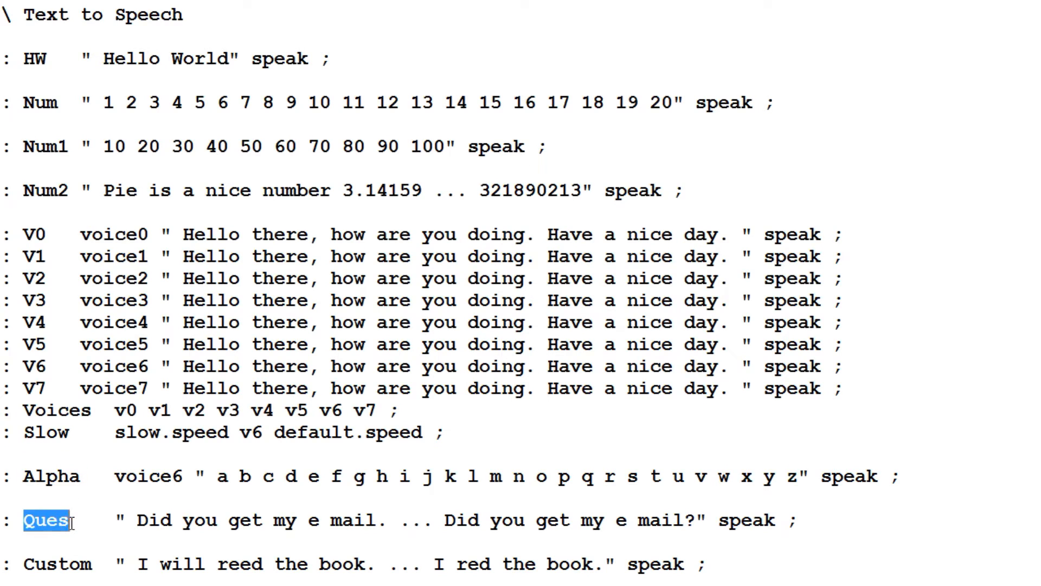
{"action": "mouse_move", "coordinate": [129, 538]}
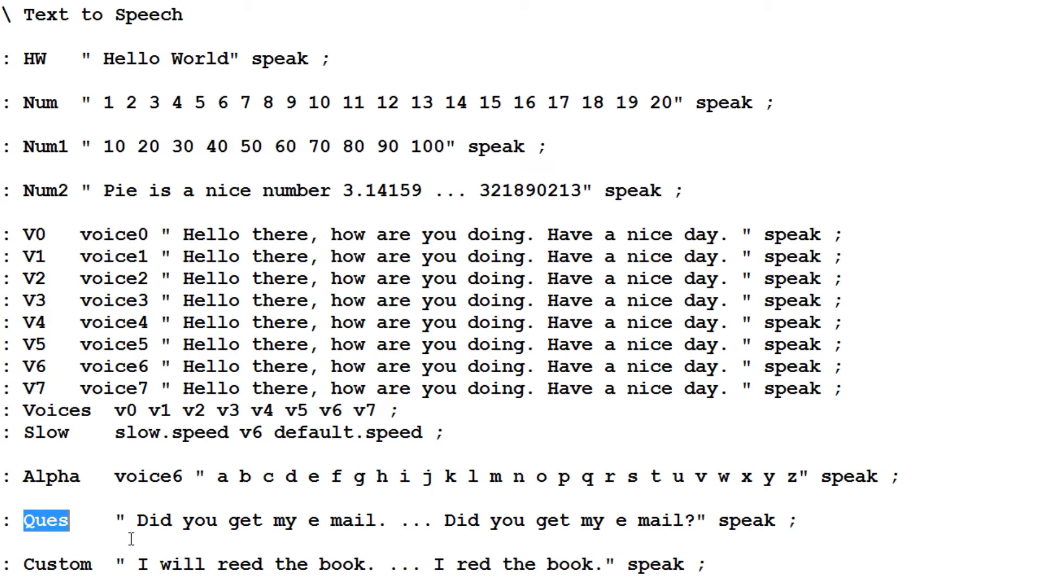
{"action": "mouse_move", "coordinate": [694, 535]}
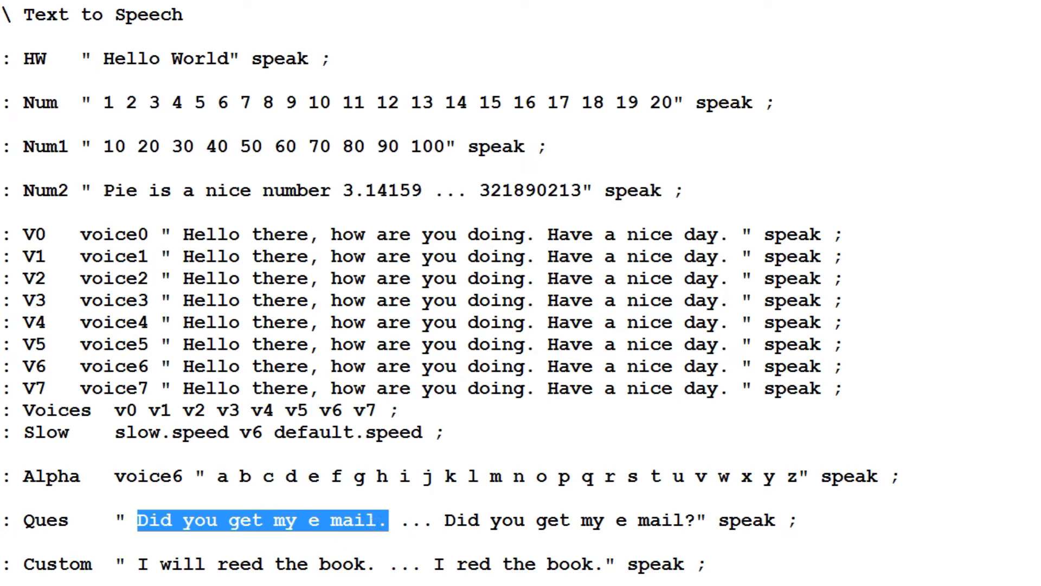
{"action": "double_click", "coordinate": [57, 564]}
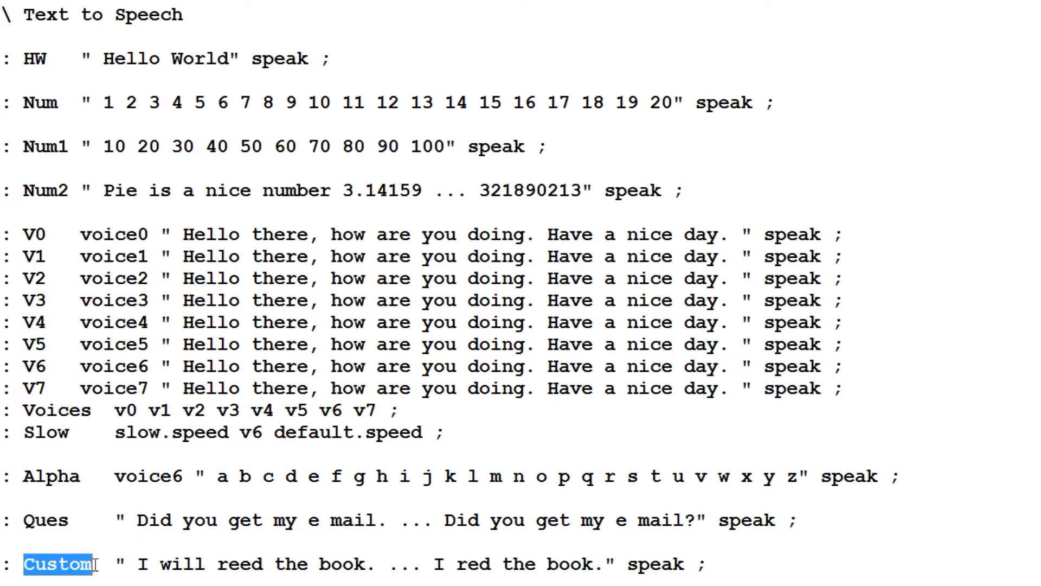
{"action": "mouse_move", "coordinate": [129, 519]}
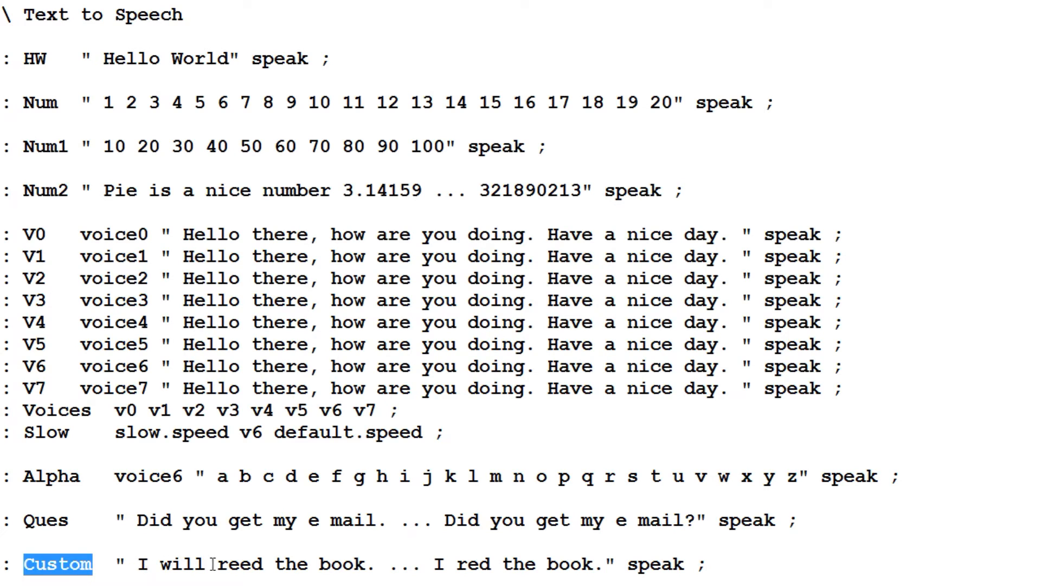
{"action": "double_click", "coordinate": [239, 564]}
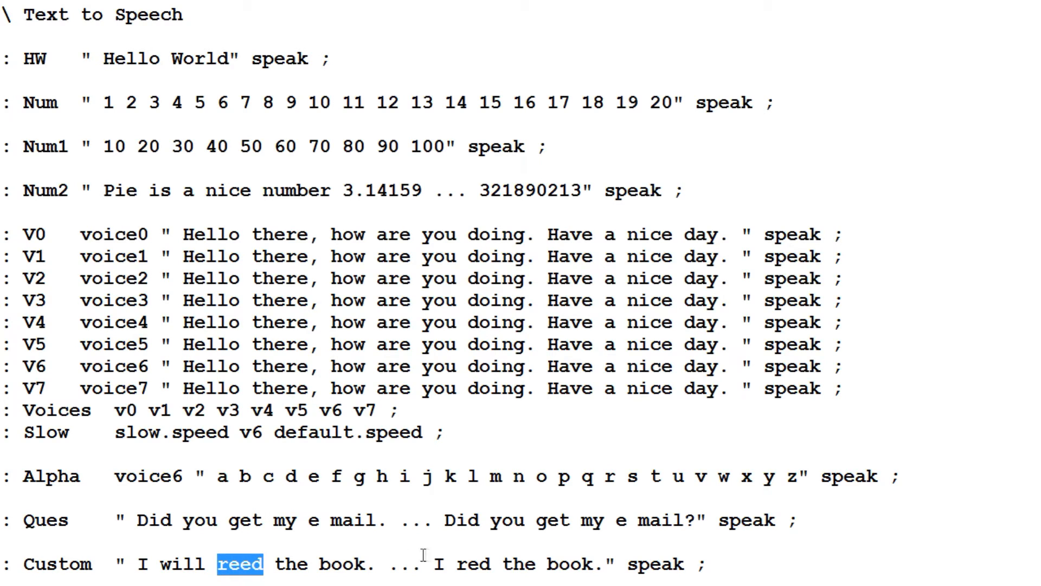
{"action": "double_click", "coordinate": [473, 564]}
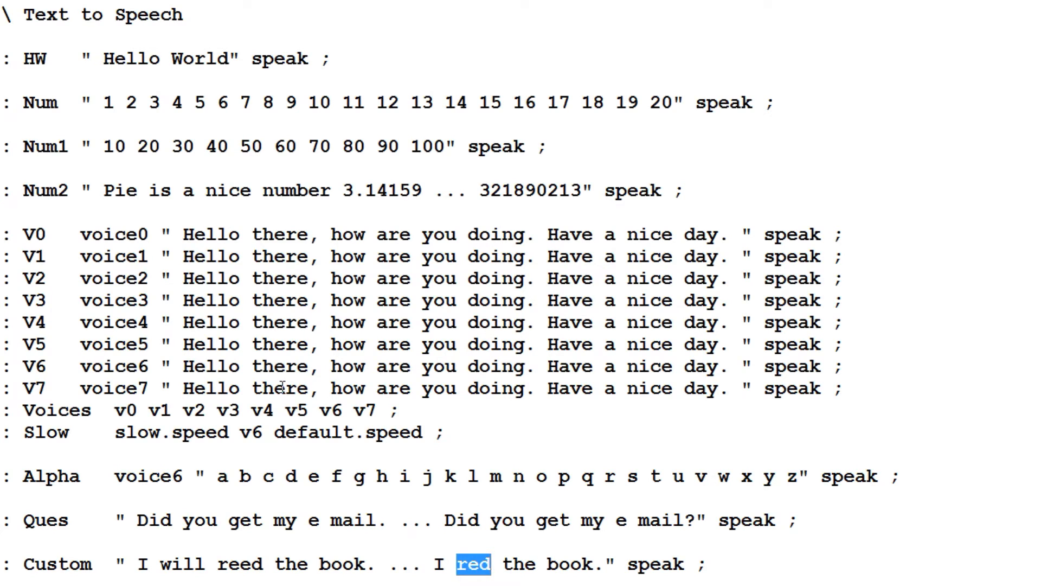
{"action": "mouse_move", "coordinate": [385, 363]}
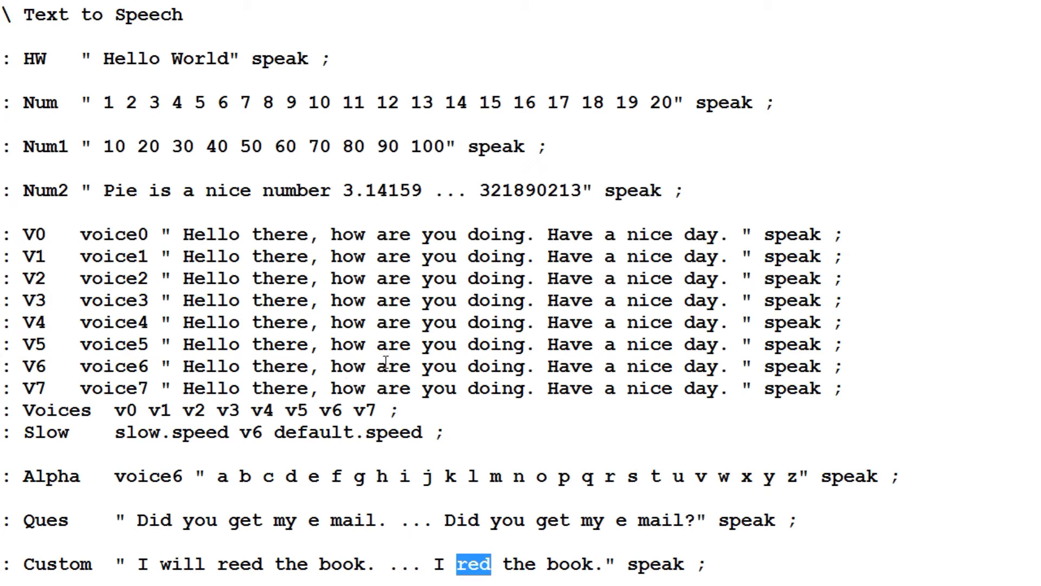
{"action": "mouse_move", "coordinate": [391, 251]}
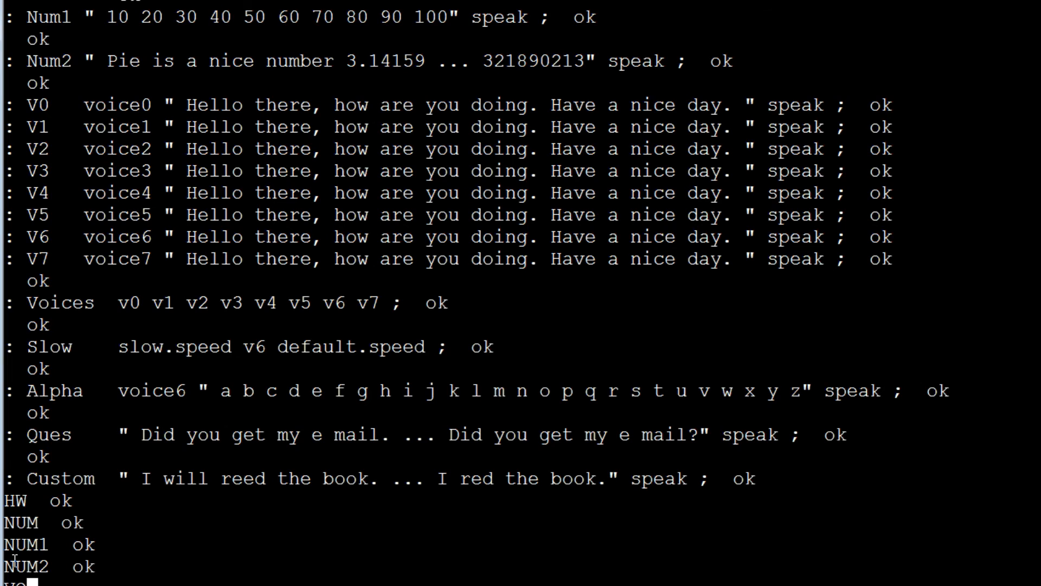
{"action": "scroll", "scroll_direction": "down", "scroll_amount": 3}
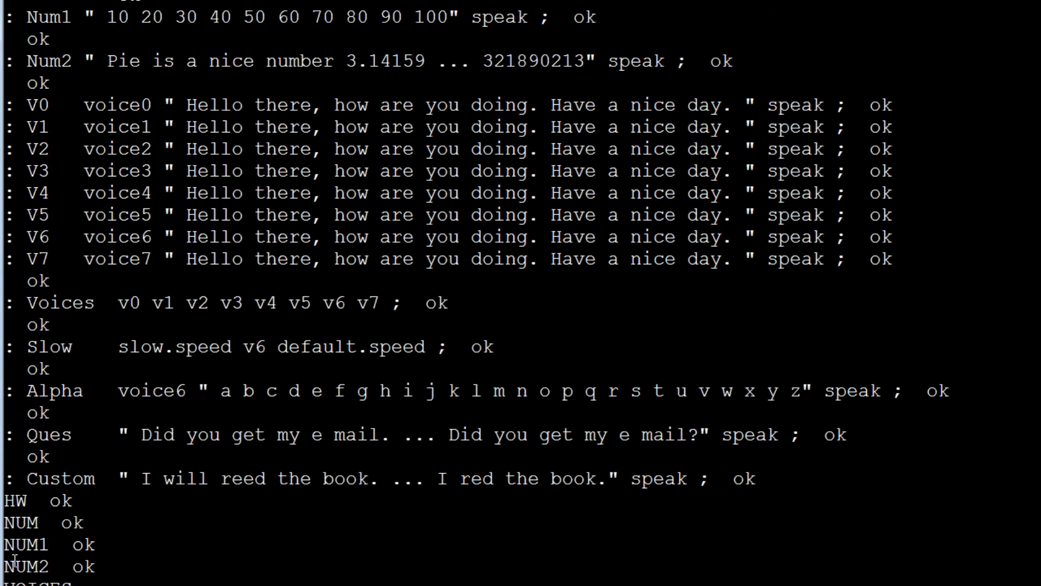
{"action": "scroll", "scroll_direction": "down", "scroll_amount": 3}
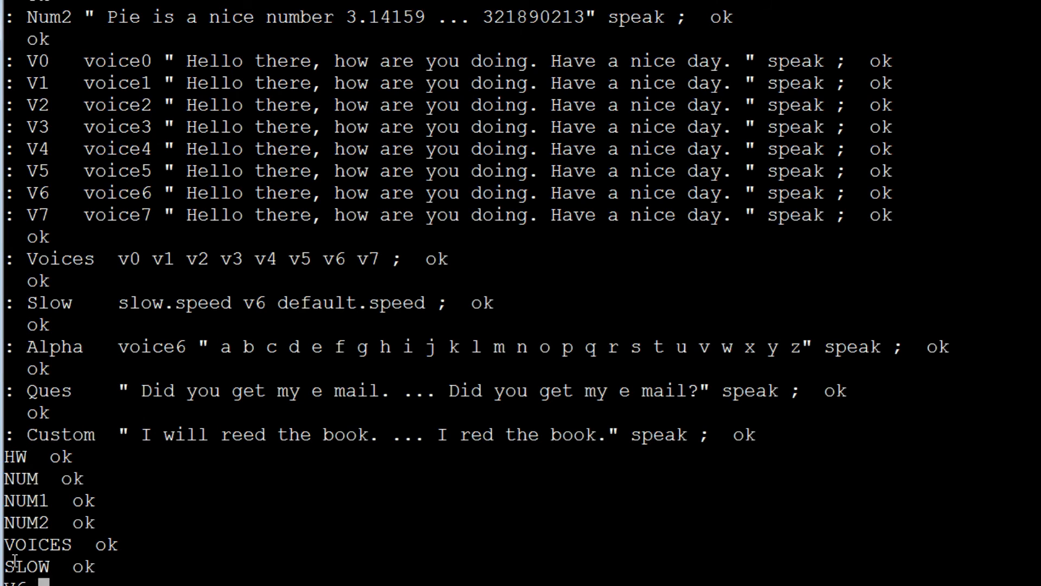
- Follow the terminal output as V6, SLOW, ALPHA and QUES each answer ok
{"action": "scroll", "scroll_direction": "down", "scroll_amount": 3}
{"action": "type", "text": "QUES"}
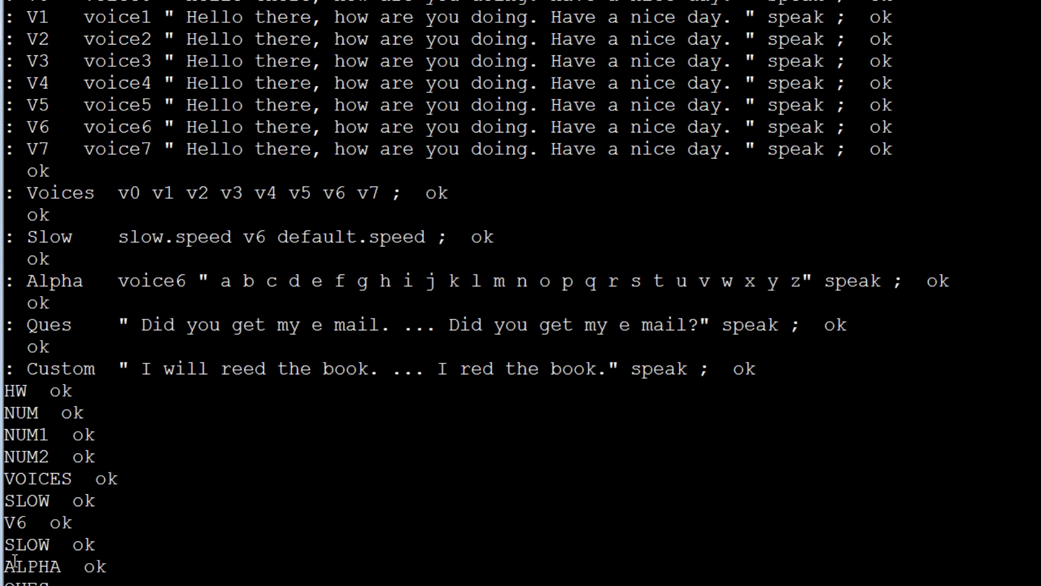
{"action": "scroll", "scroll_direction": "down", "scroll_amount": 3}
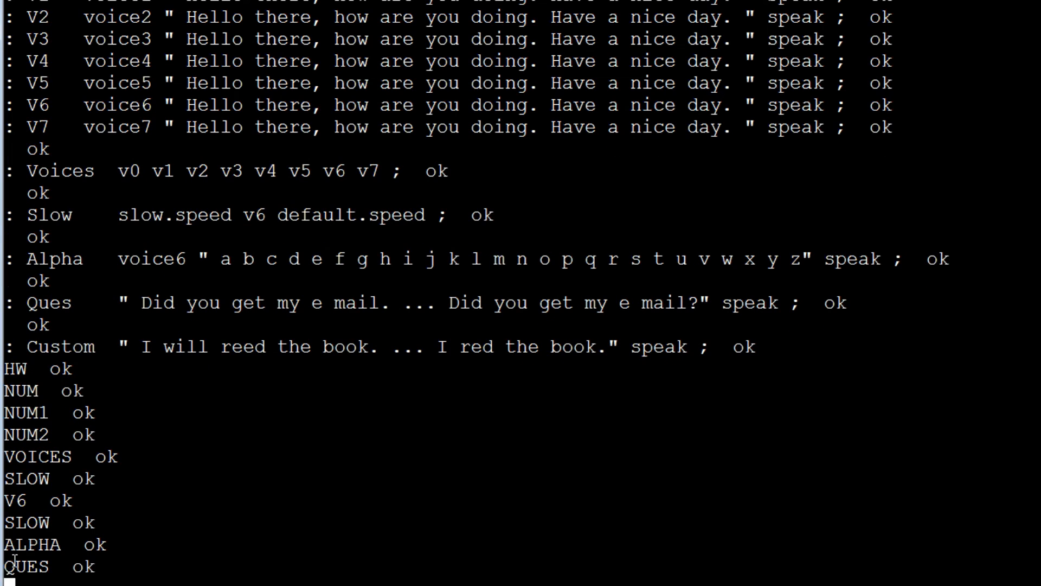